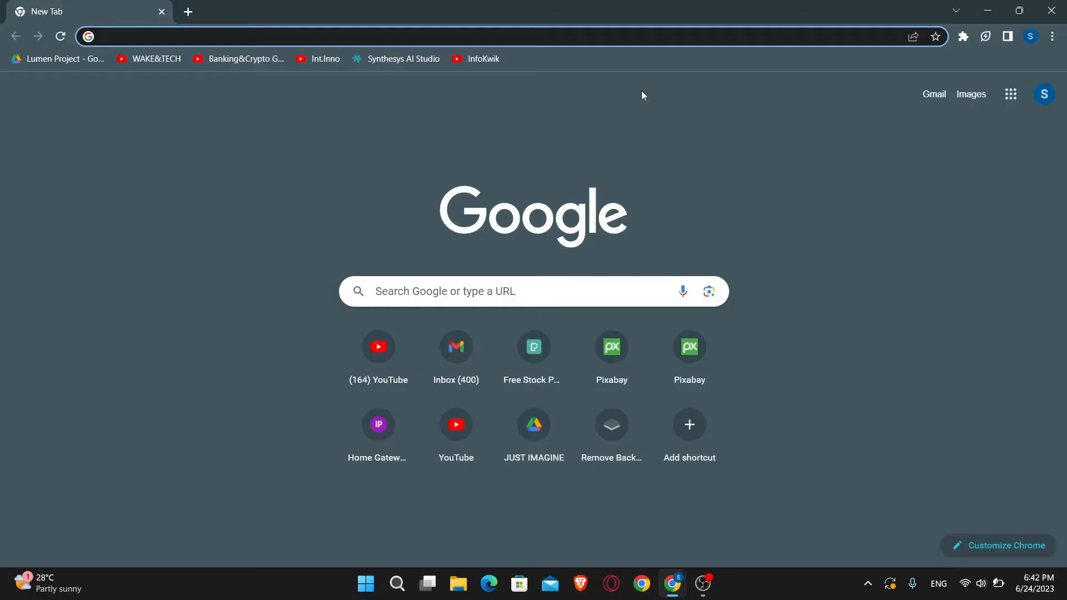
pyautogui.write('https://www.chess.com/')
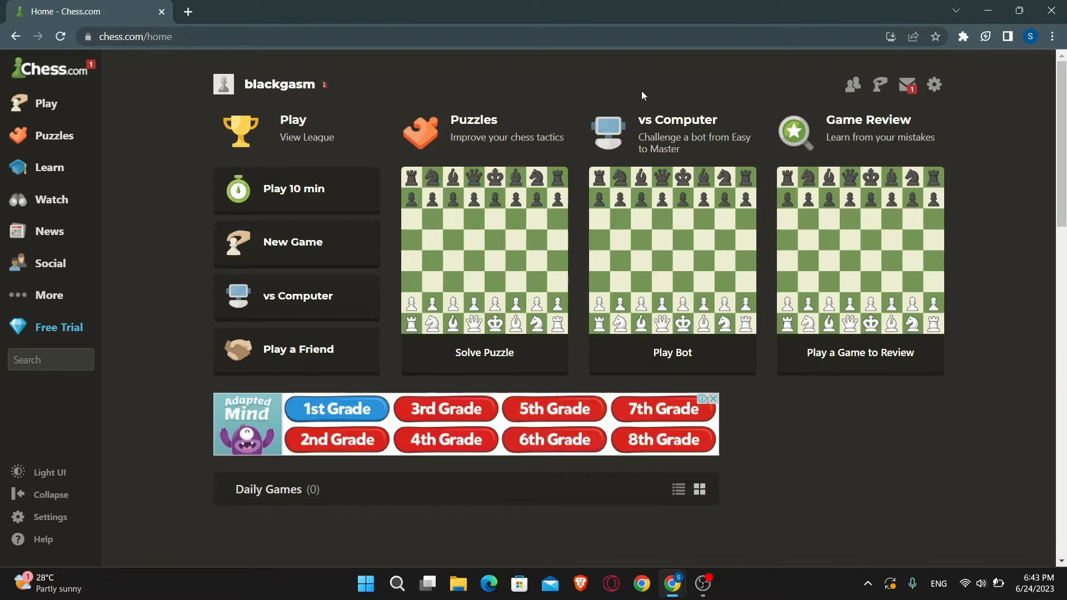
# Go from the gear menu to the account Settings page and scroll the sidebar down
pyautogui.click(933, 85)
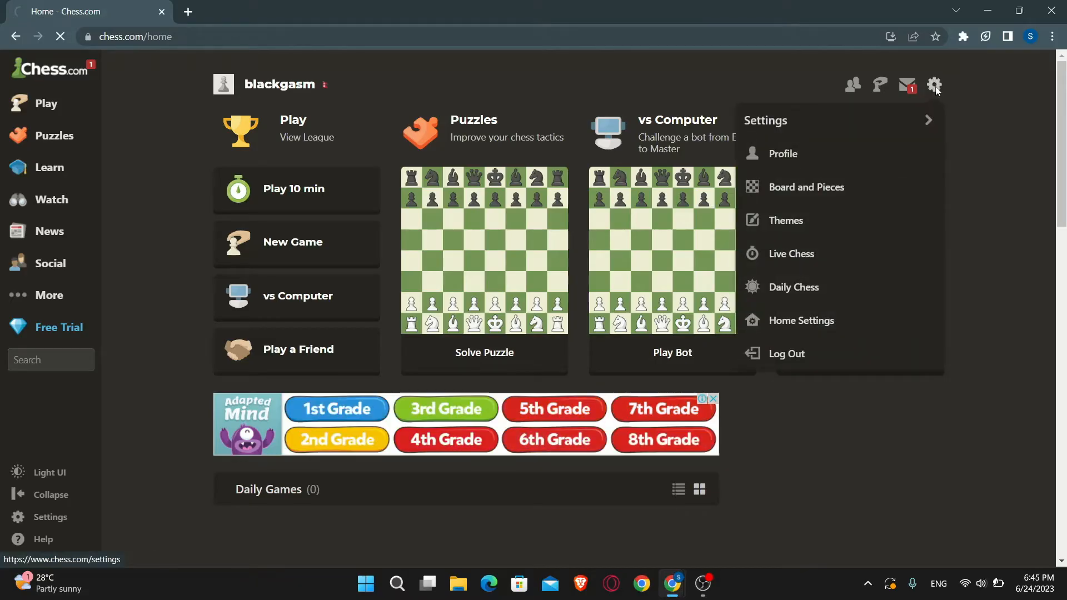
pyautogui.click(783, 153)
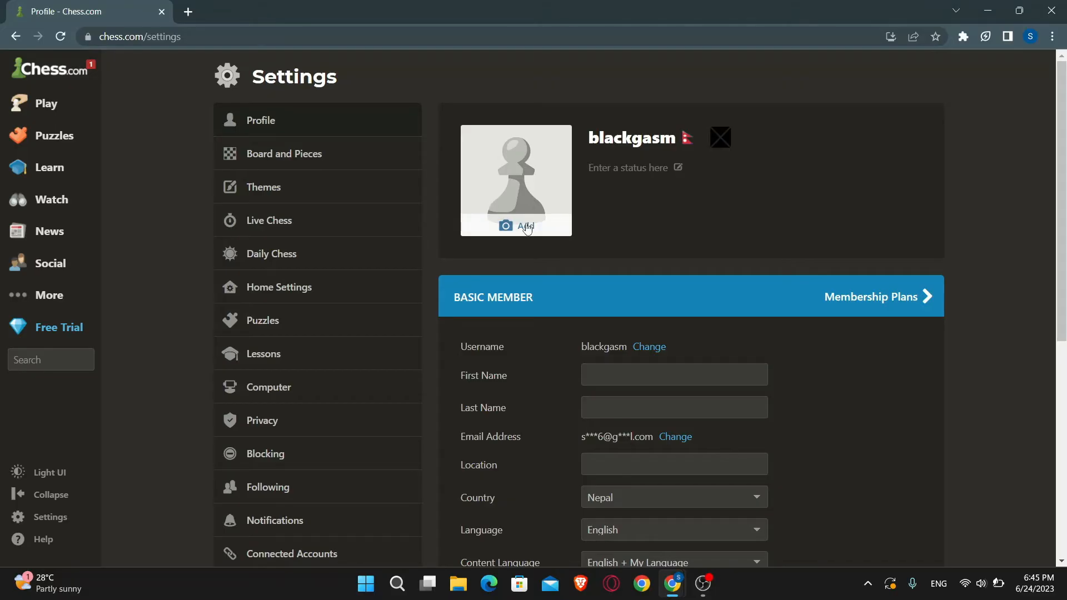
pyautogui.scroll(-3)
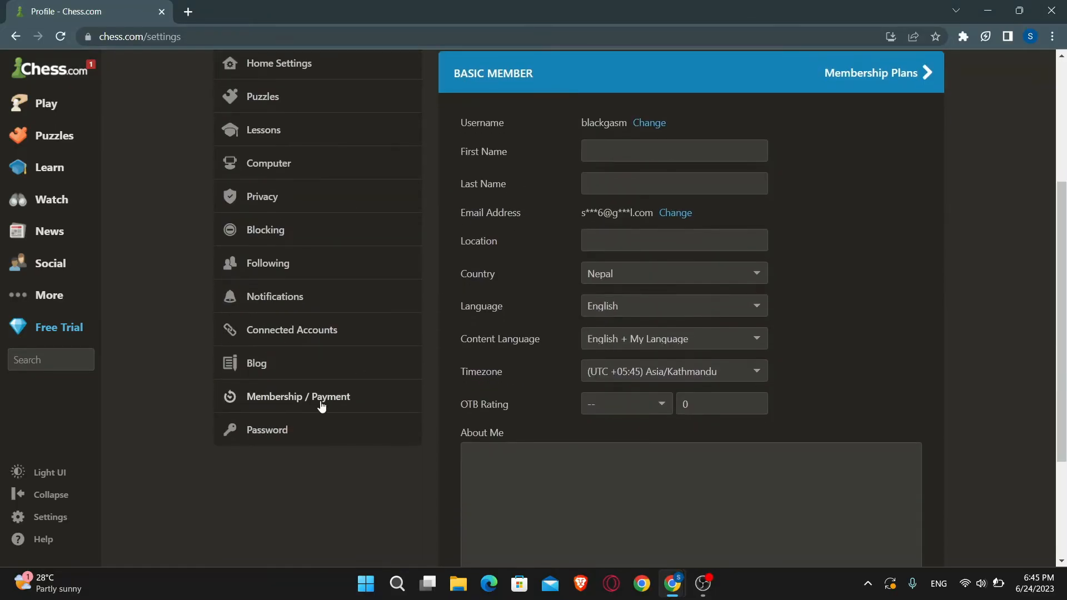
pyautogui.moveTo(267, 429)
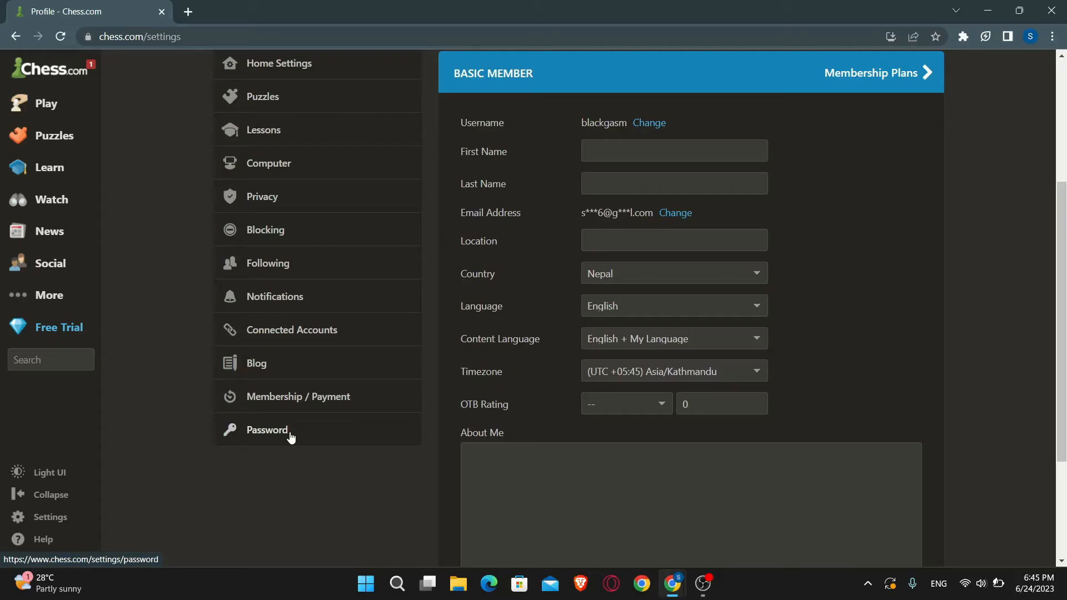
# Open the Password settings and submit the new password with Change Password
pyautogui.click(267, 429)
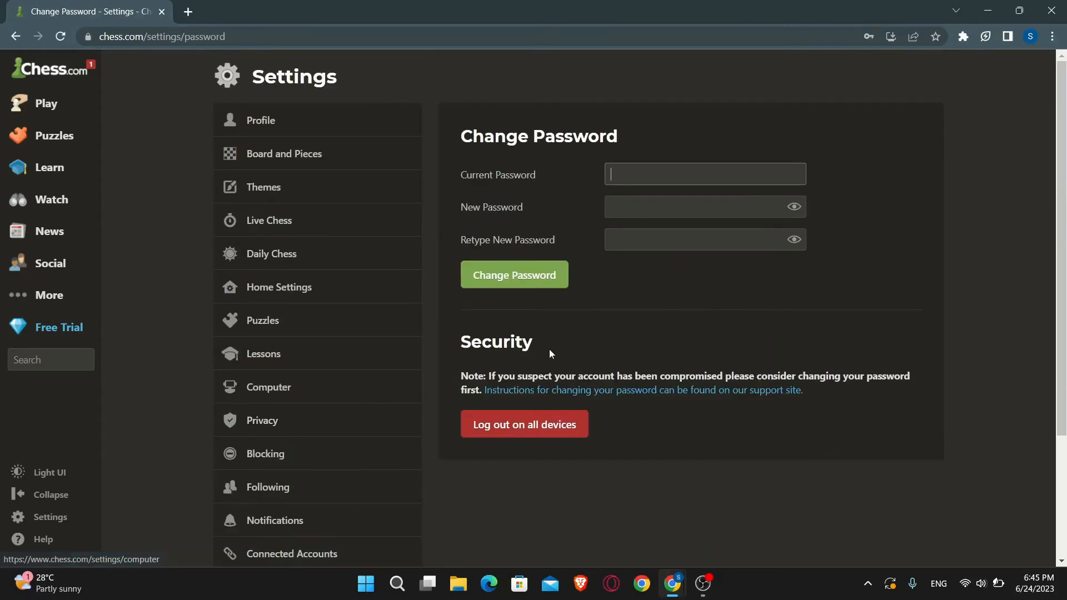
pyautogui.moveTo(648, 303)
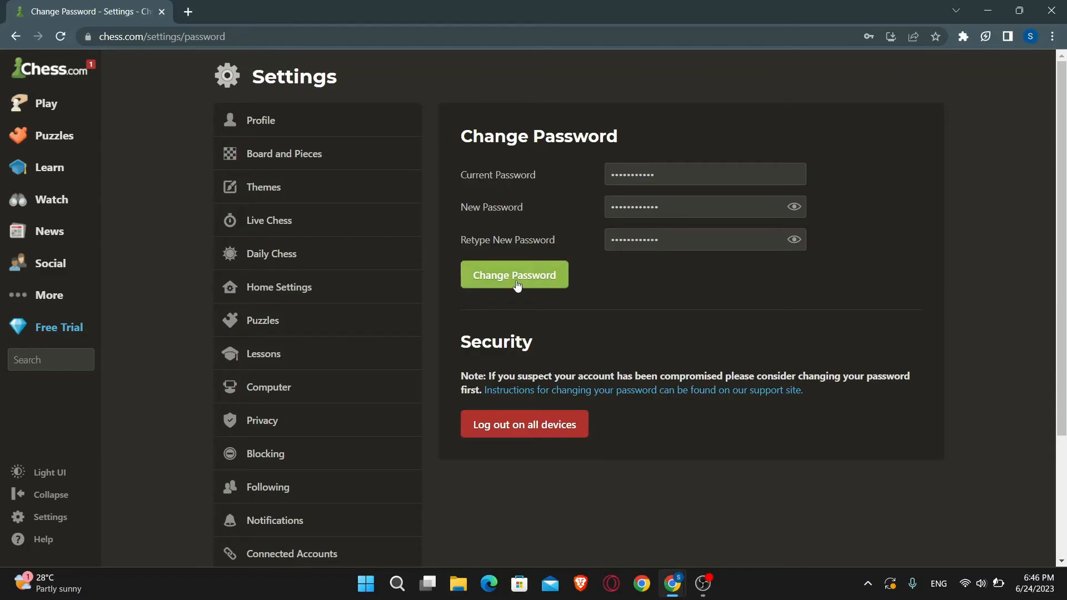
pyautogui.click(514, 275)
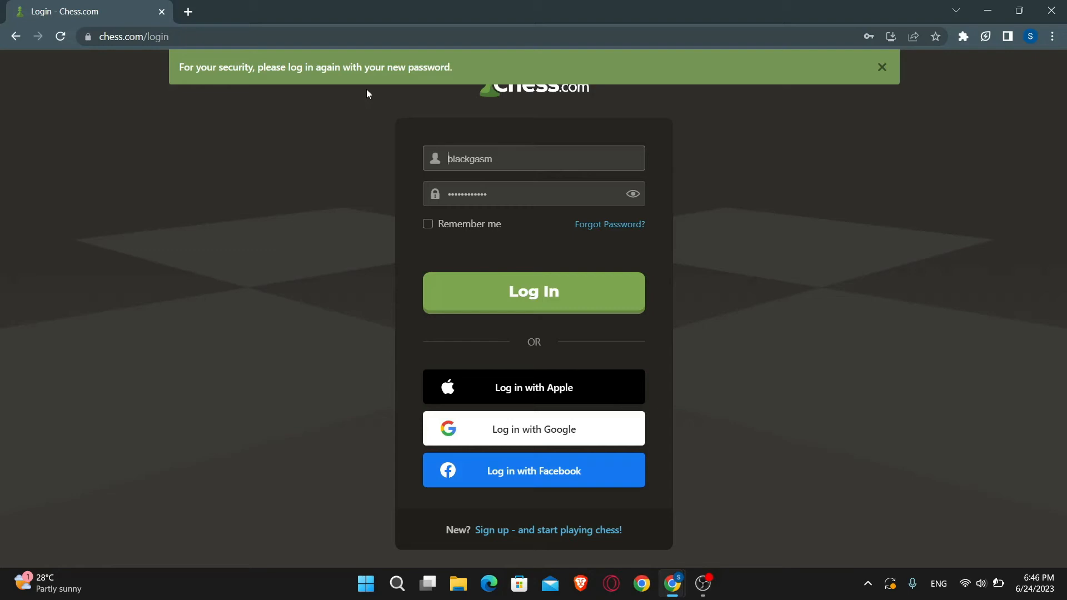
# Close the green log-in-again banner, then close the browser window to the desktop
pyautogui.click(881, 66)
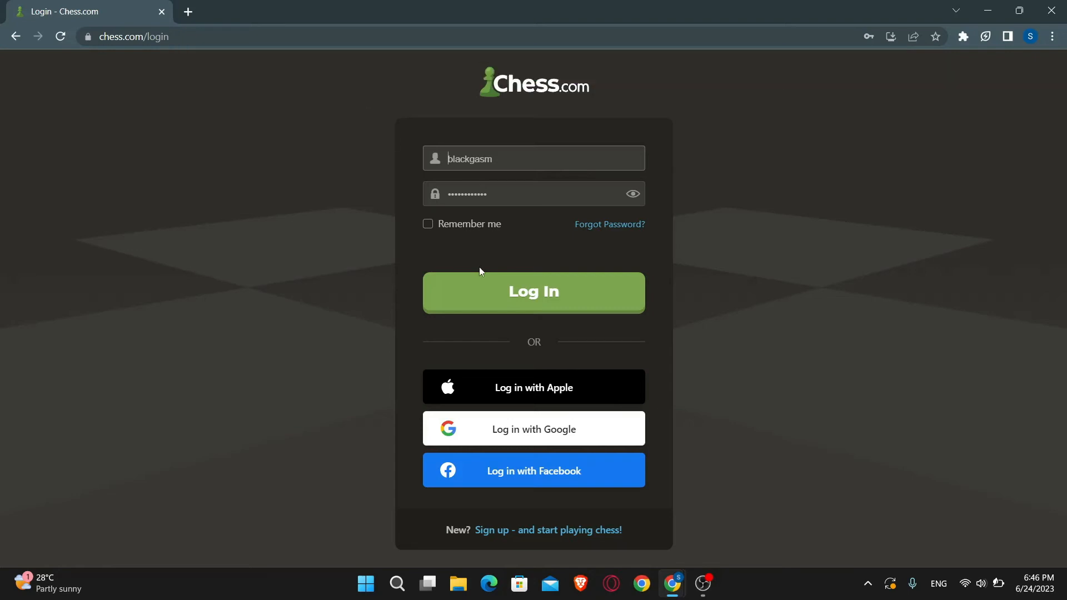
pyautogui.moveTo(488, 282)
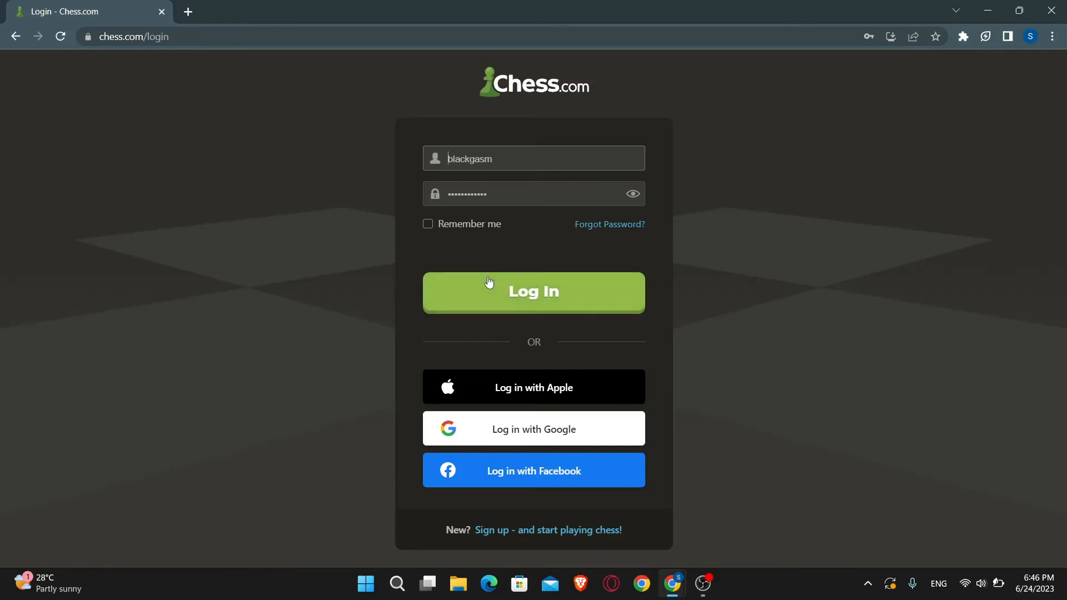
pyautogui.moveTo(511, 297)
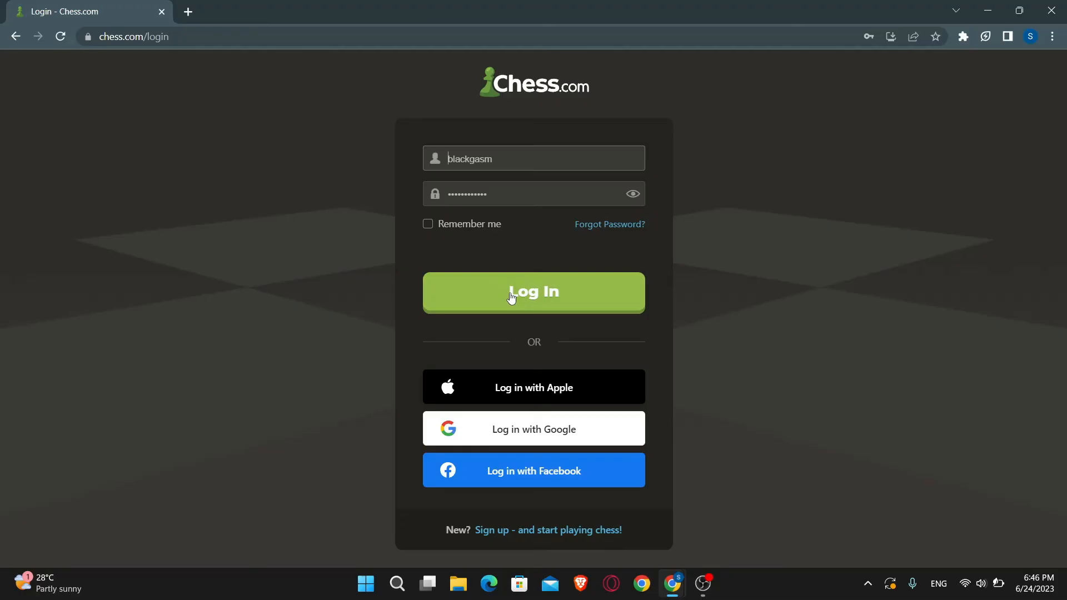
pyautogui.moveTo(758, 226)
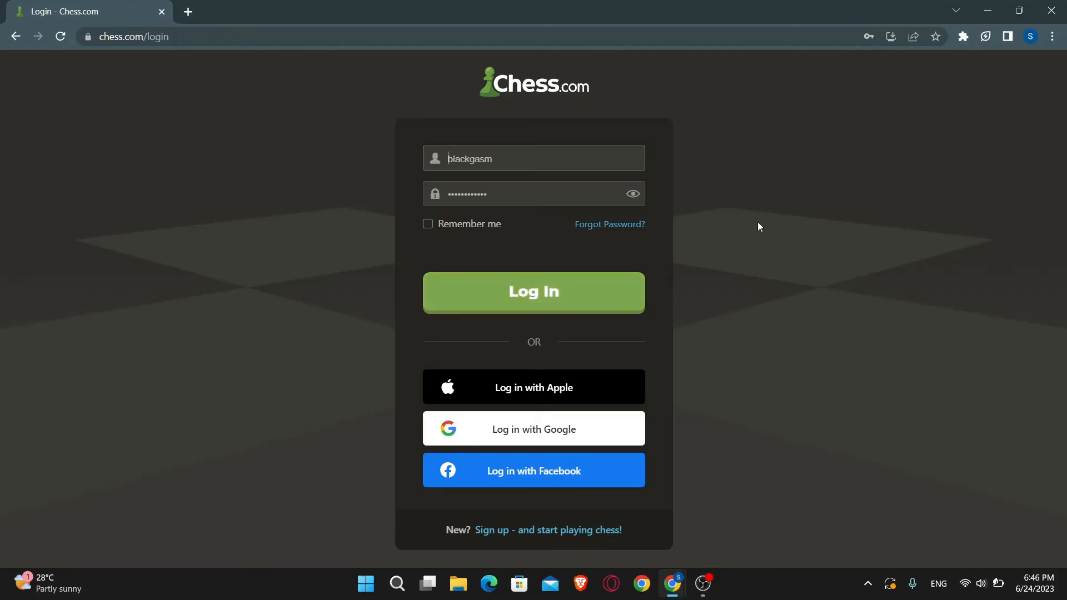
pyautogui.click(1050, 11)
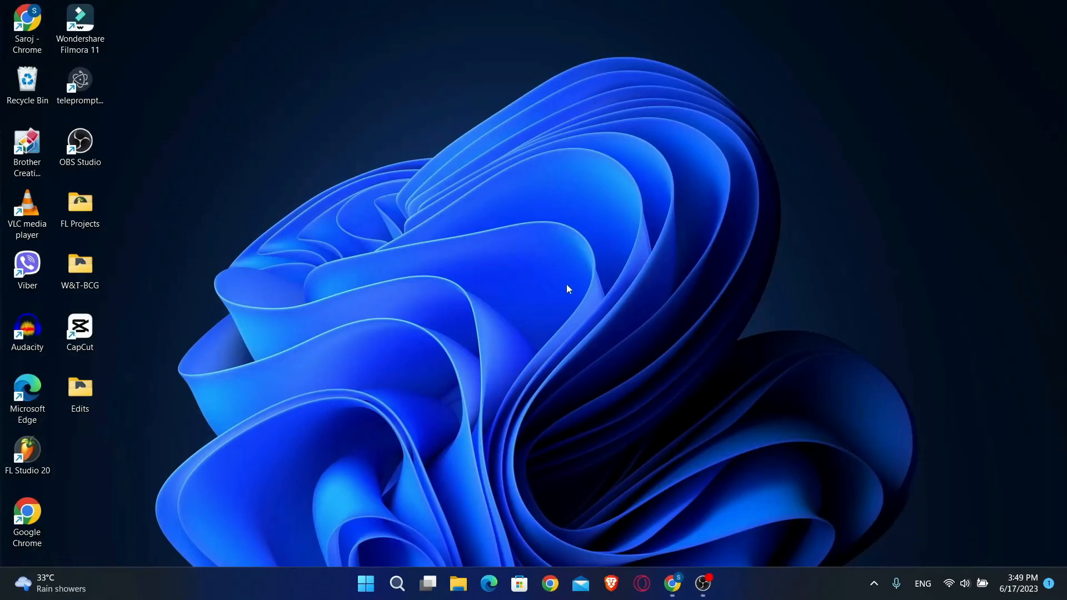